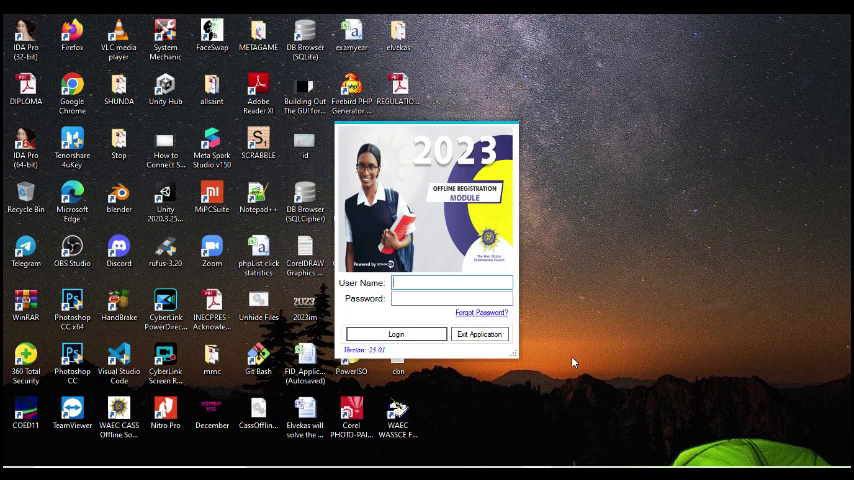
- Fill the login form with user name 'principal' and its password
text(principal)
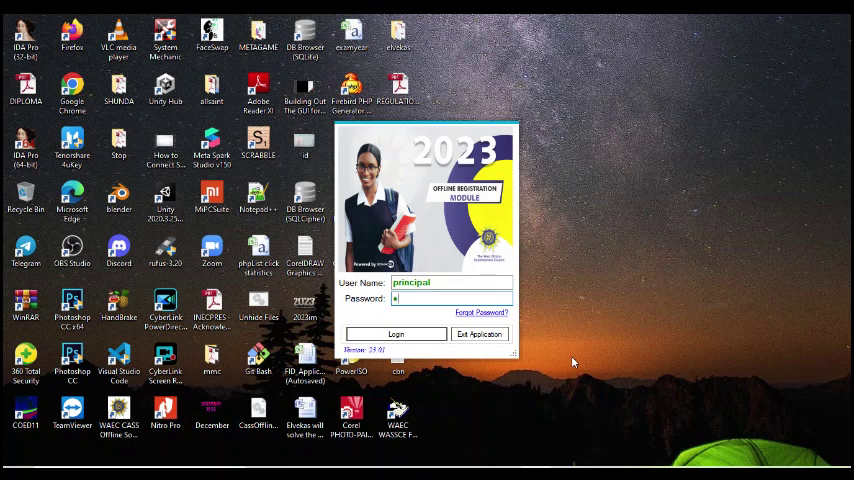
text(••••)
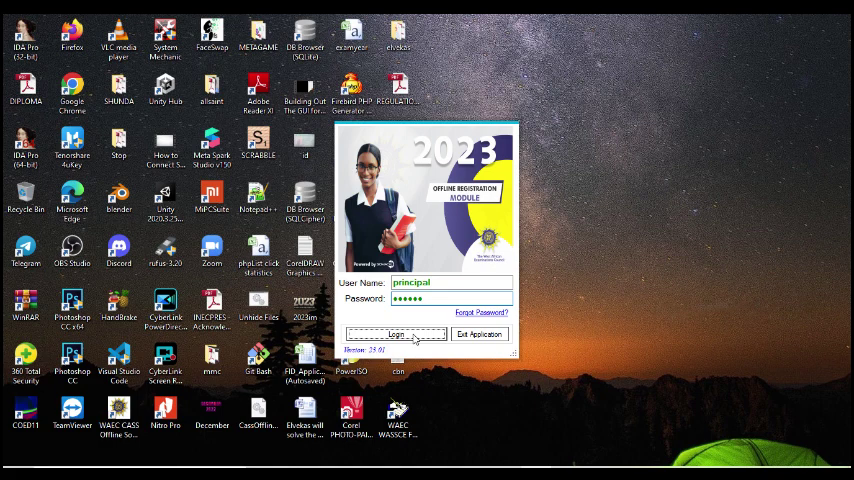
- Log in as principal and reach the empty Add Users account-creation form
click(396, 334)
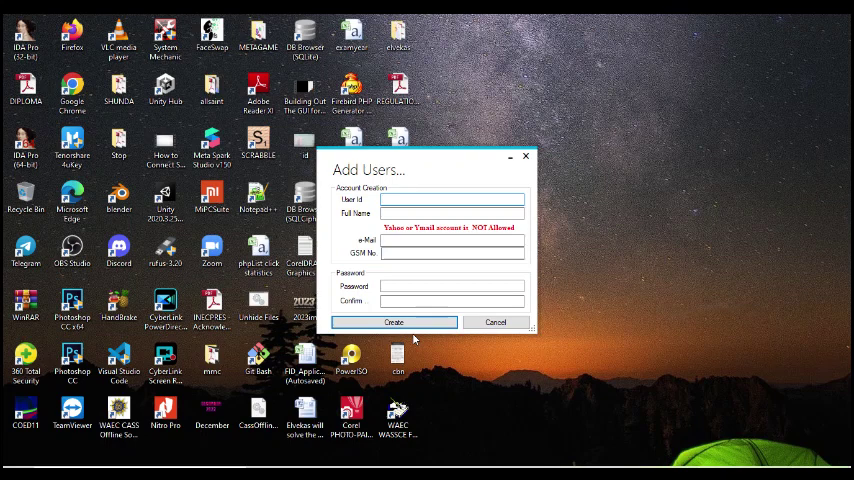
click(452, 200)
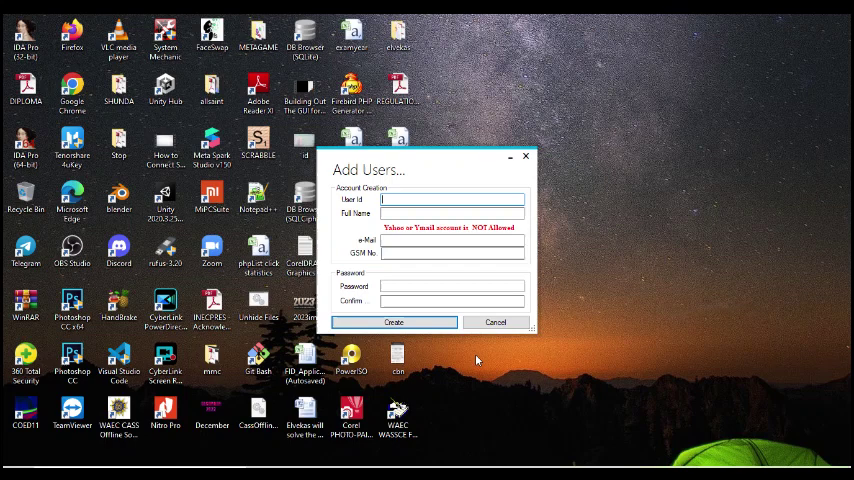
mouse_move(490, 414)
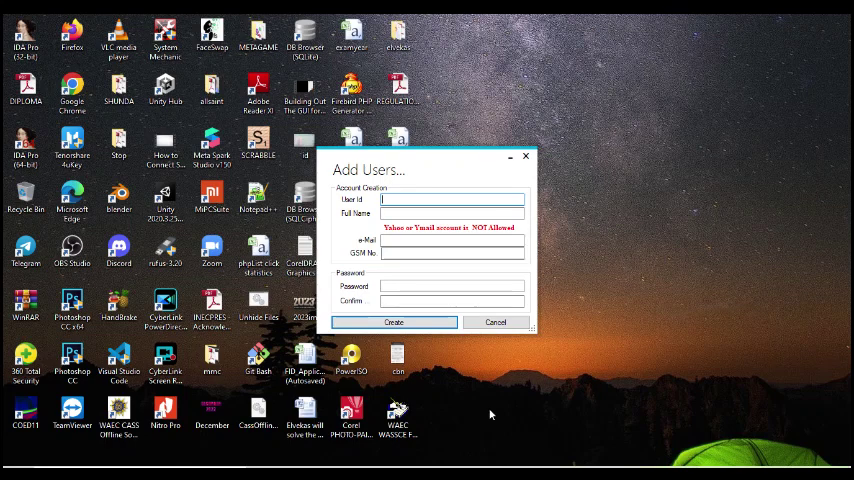